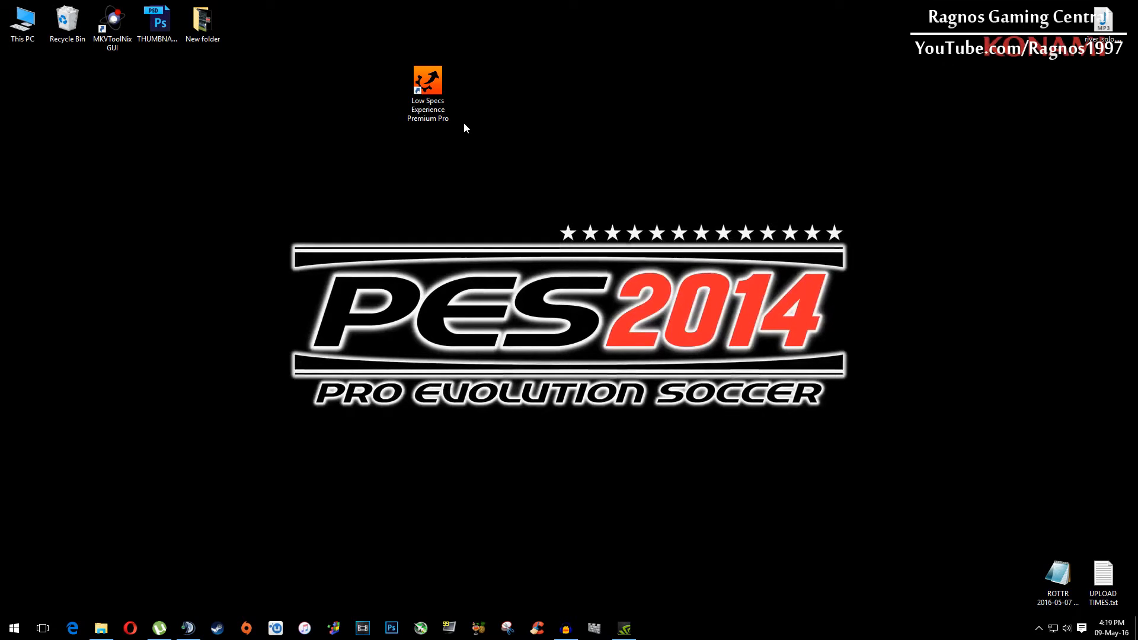
Launch Low Specs Experience and select Pro Evolution Soccer 2014 from the Optimize game list
left_click(428, 82)
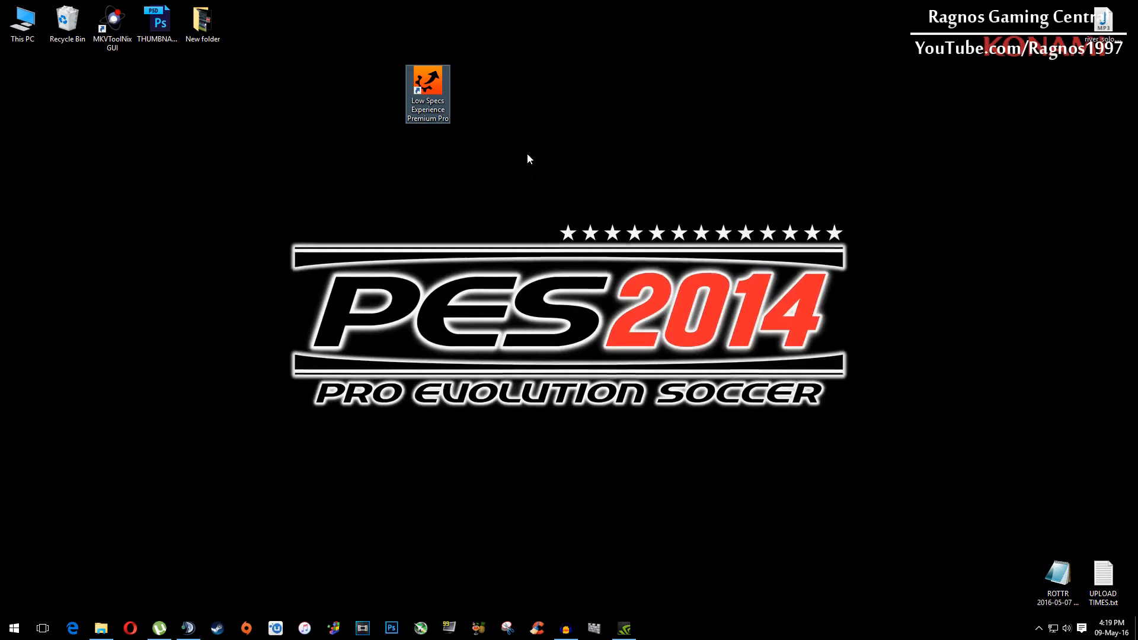
double_click(428, 93)
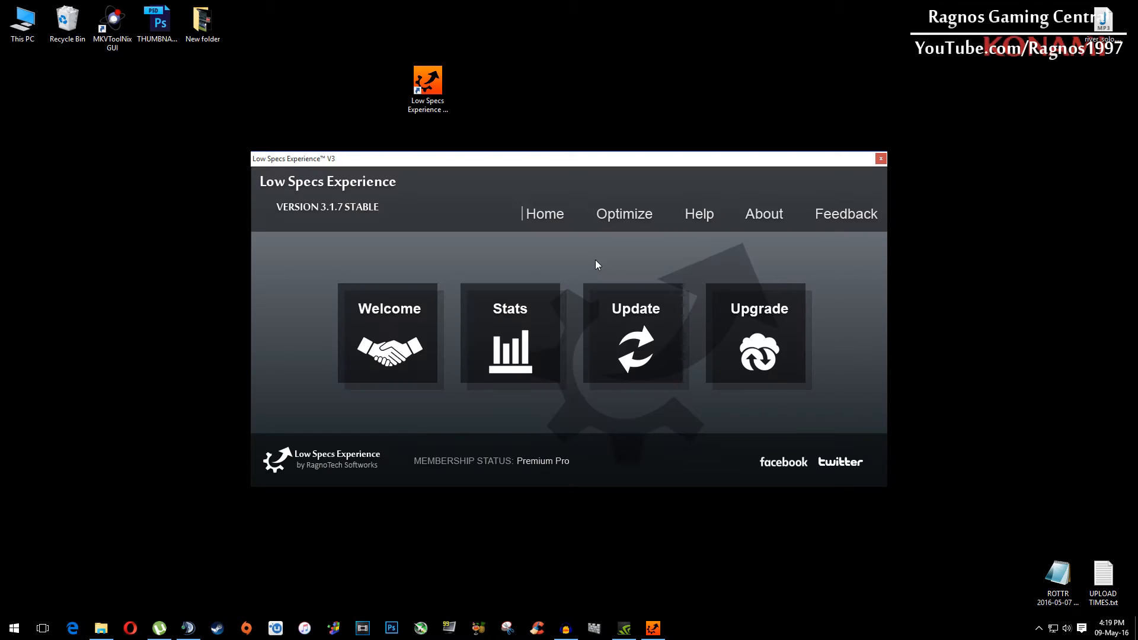
left_click(623, 214)
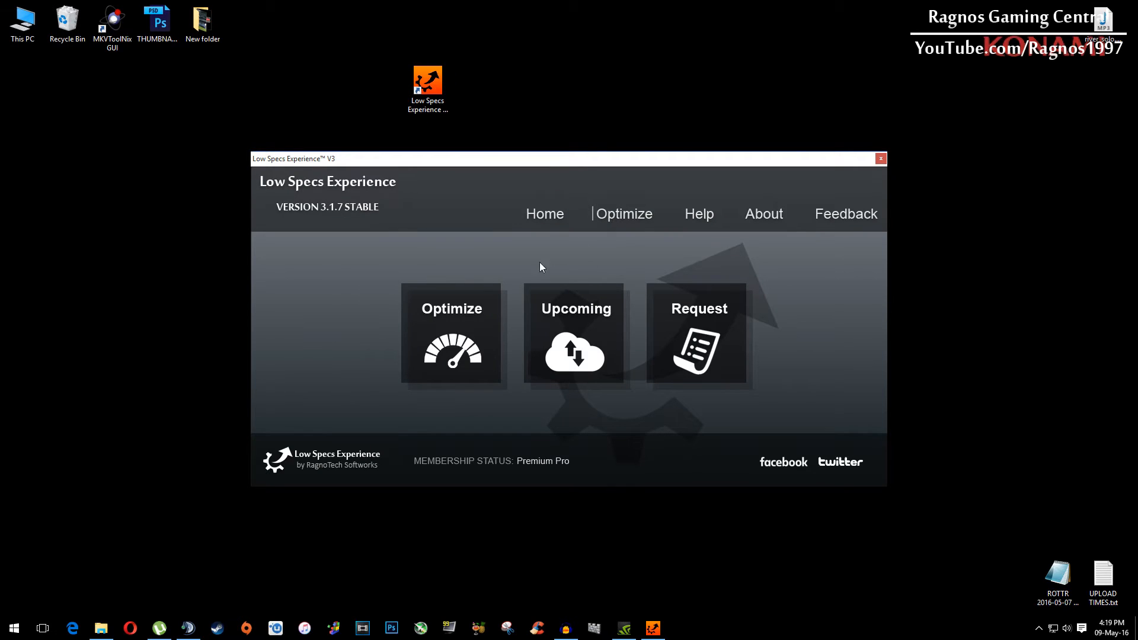
left_click(450, 334)
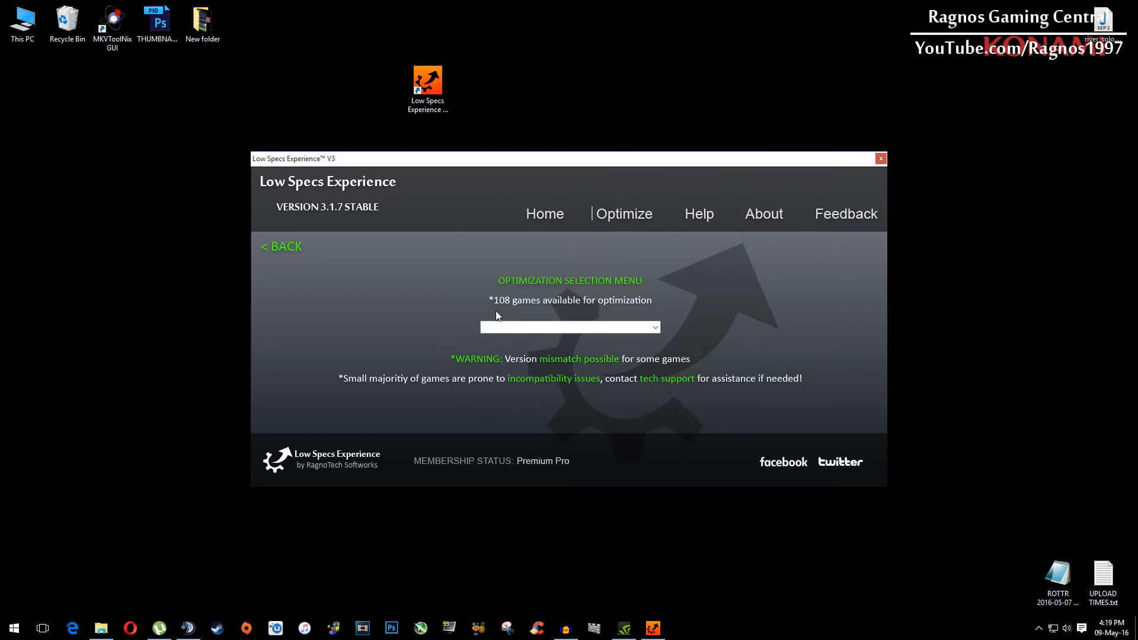
left_click(652, 327)
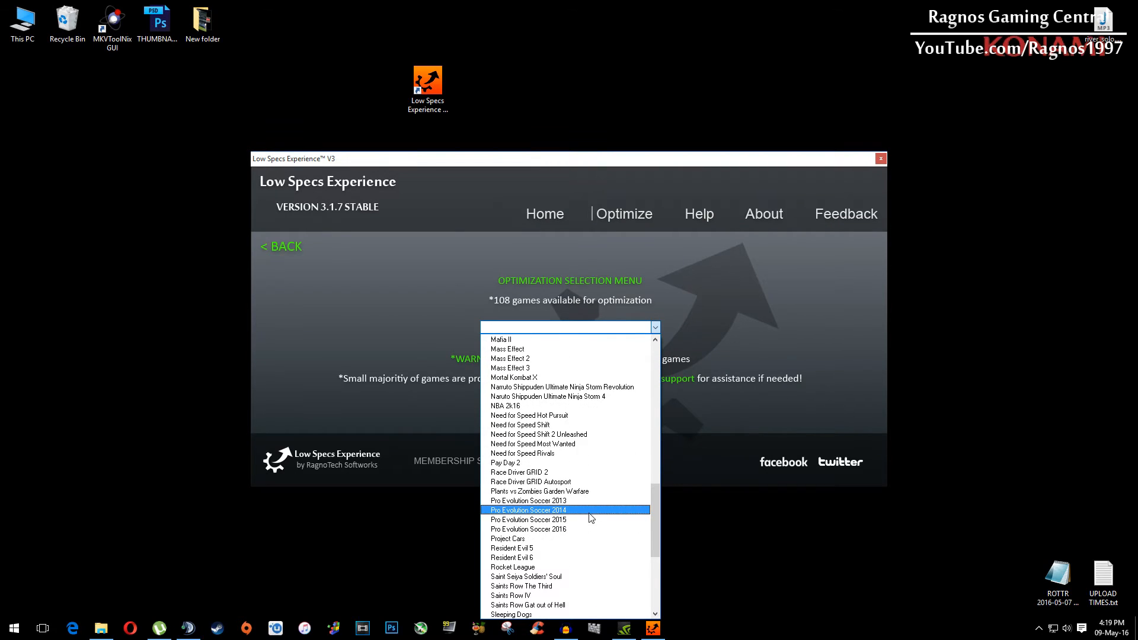
left_click(528, 509)
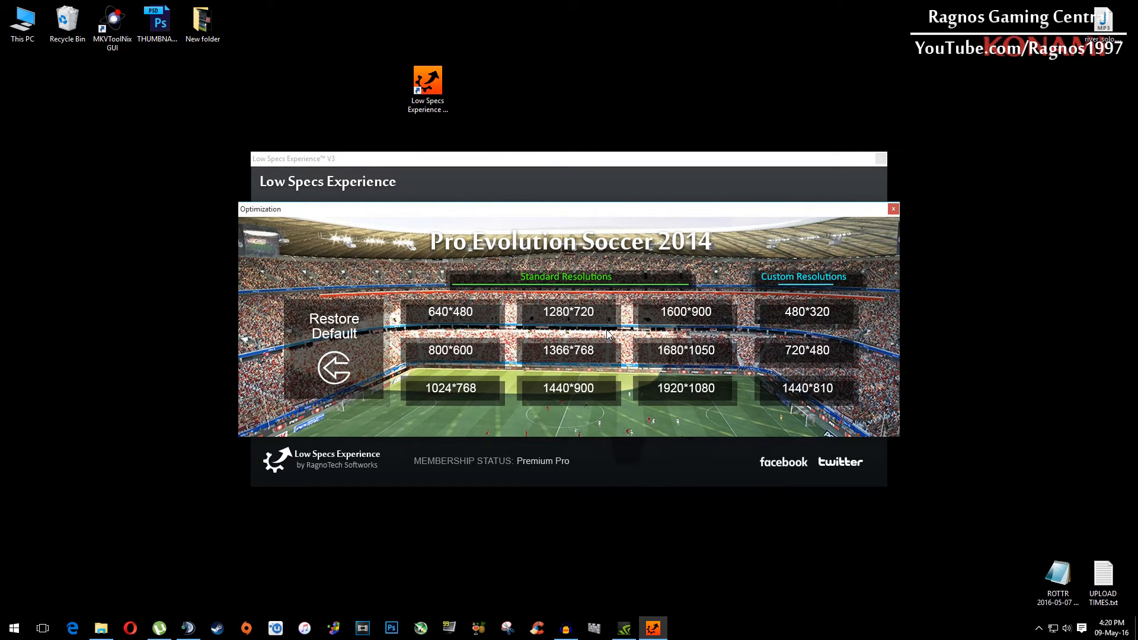
mouse_move(450, 323)
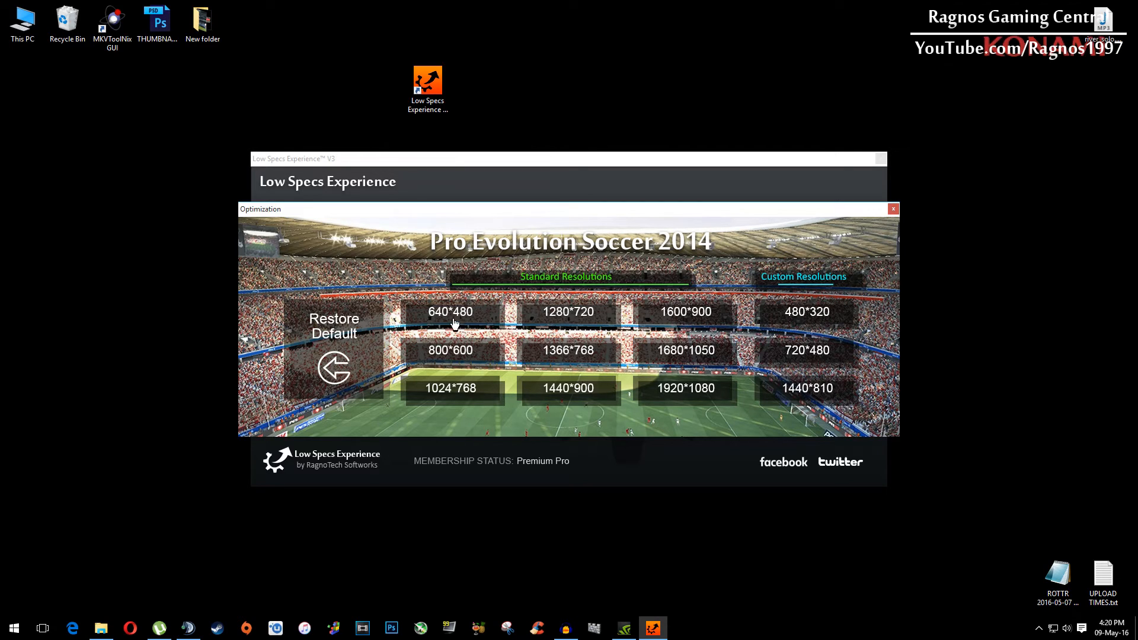
Apply the 640*480 standard resolution to Pro Evolution Soccer 2014 and dismiss the success message
left_click(450, 311)
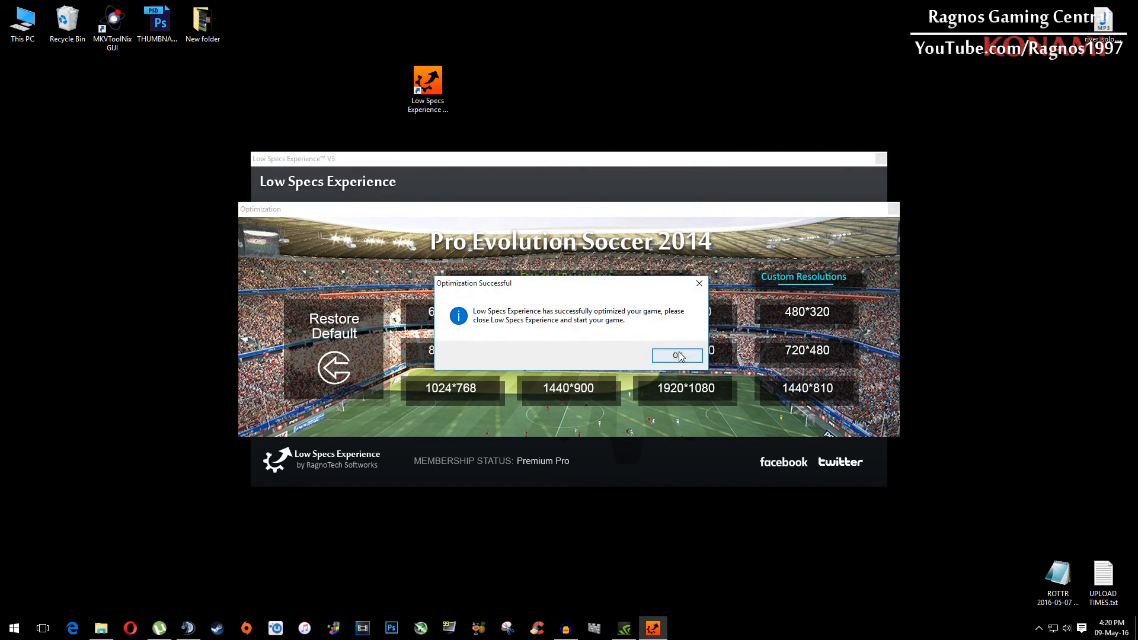
left_click(676, 355)
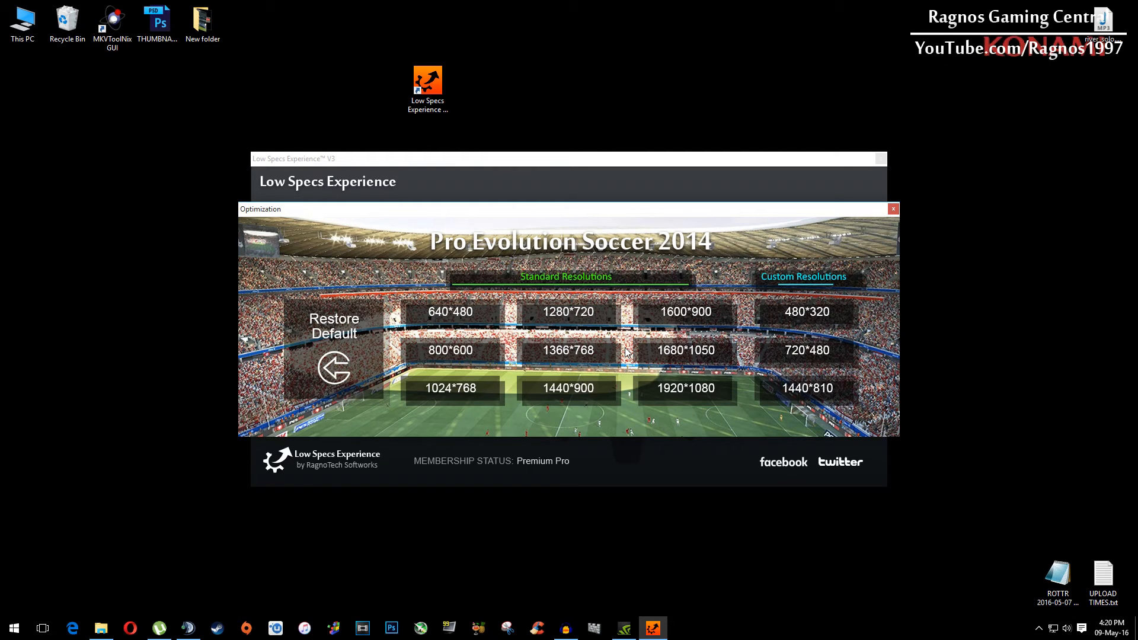
Confirm Restore Default for Pro Evolution Soccer 2014, view Help, and exit Low Specs Experience
left_click(334, 326)
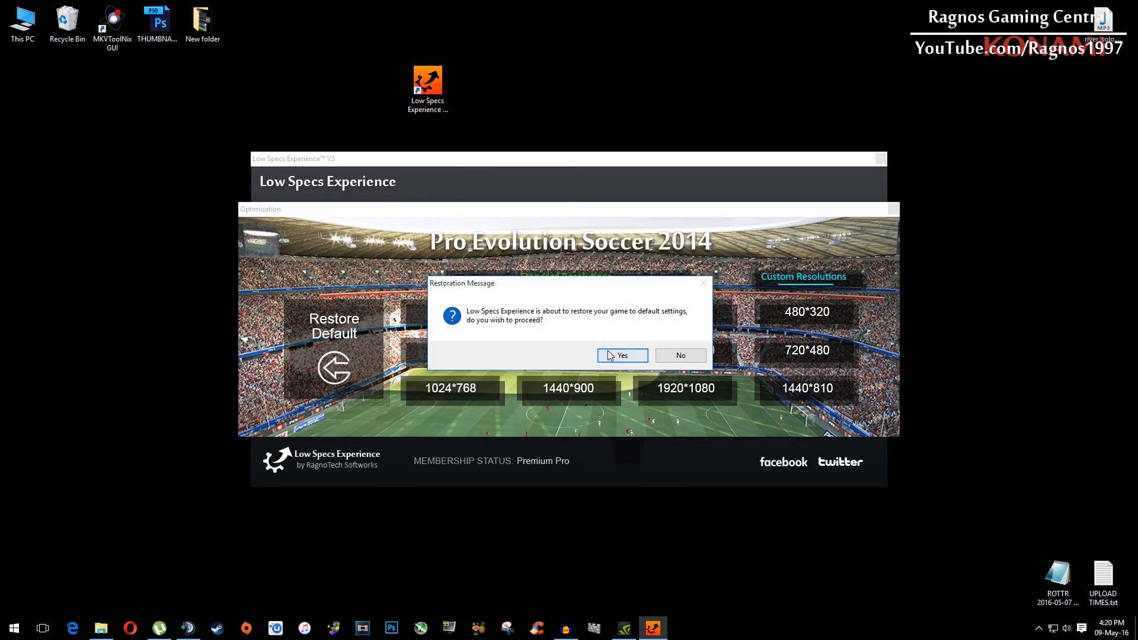
left_click(620, 355)
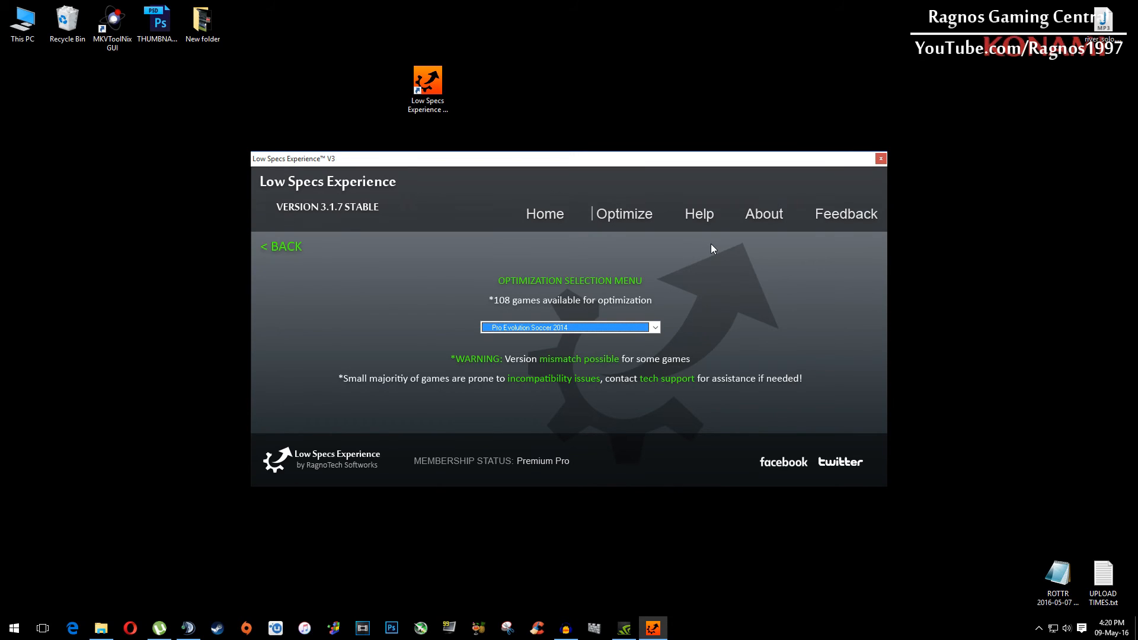
left_click(698, 213)
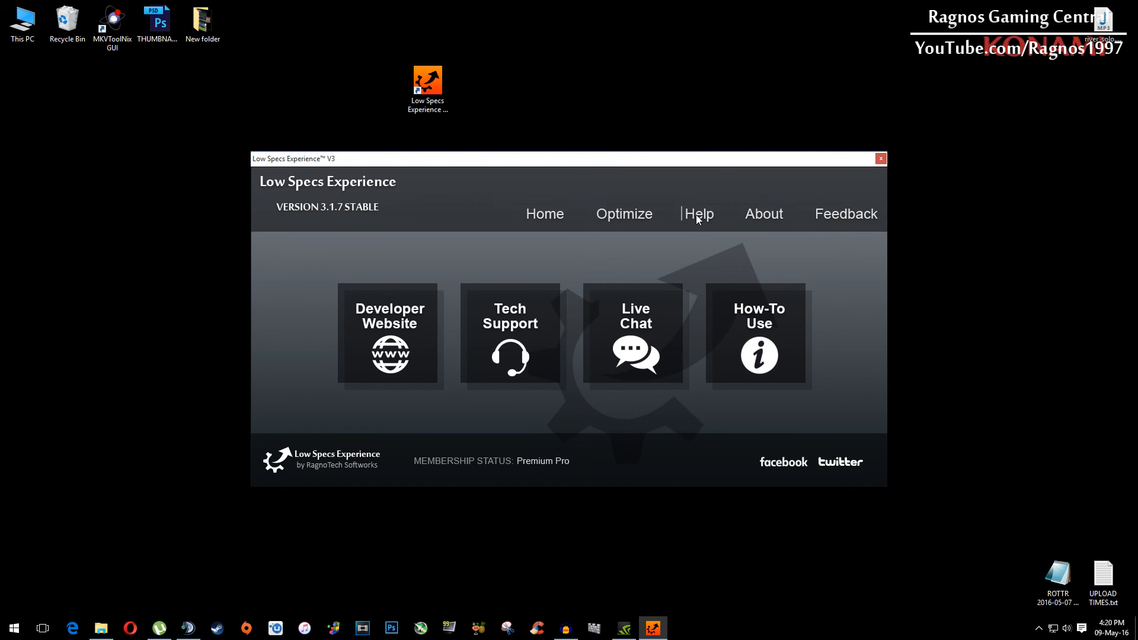
mouse_move(880, 159)
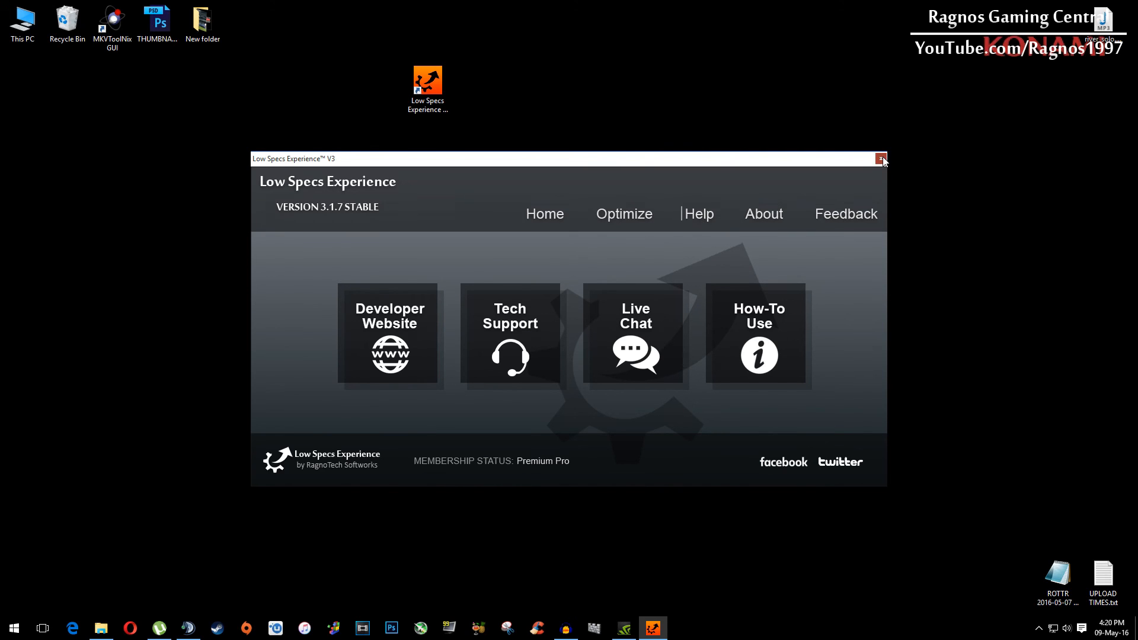
left_click(881, 159)
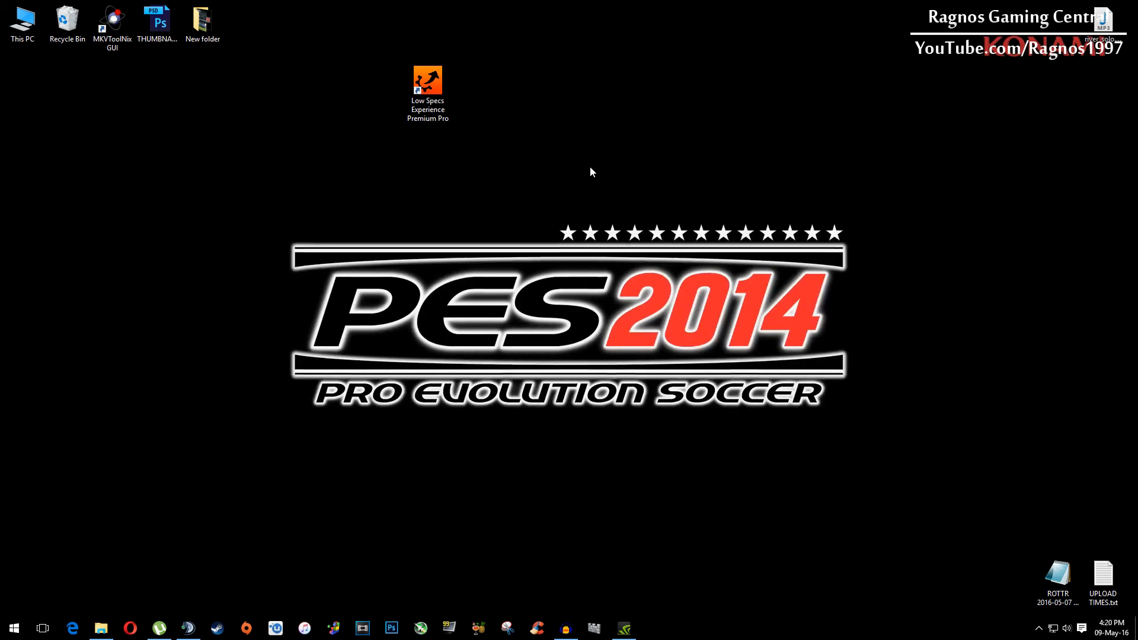